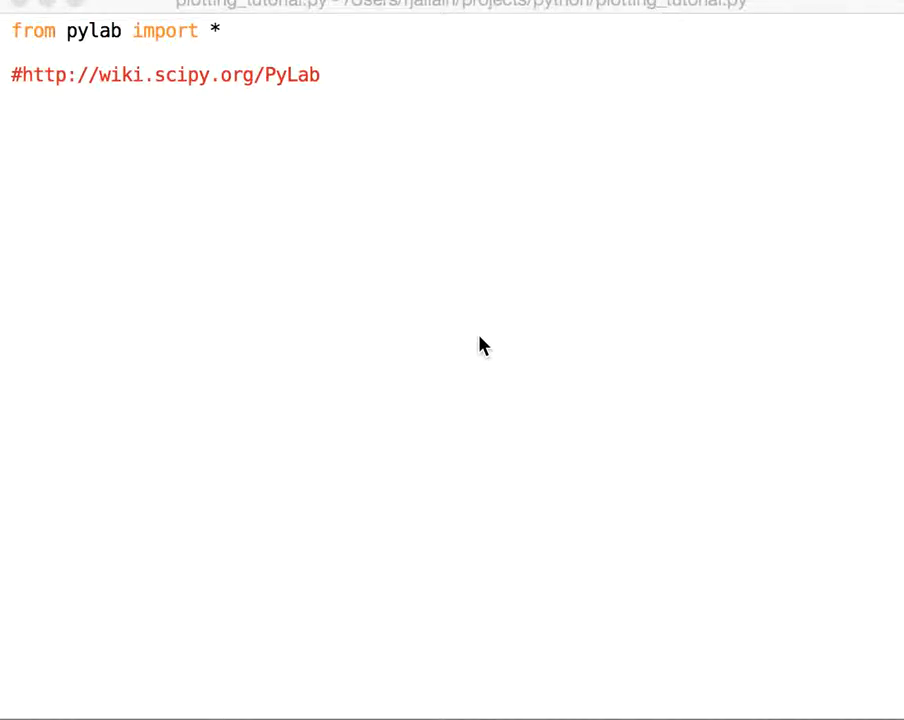
pyautogui.moveTo(351, 103)
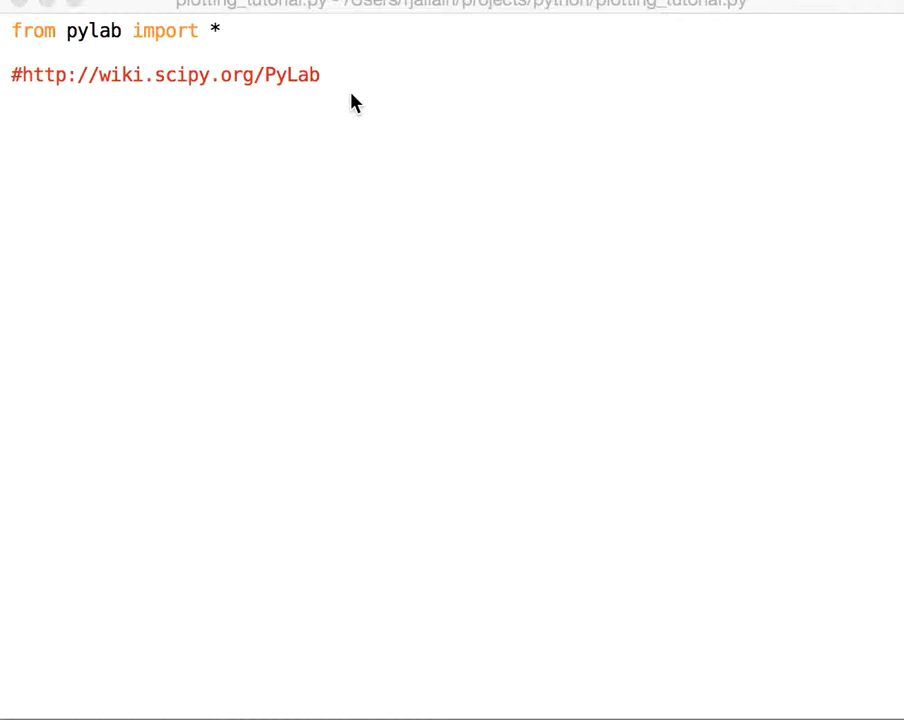
pyautogui.moveTo(262, 93)
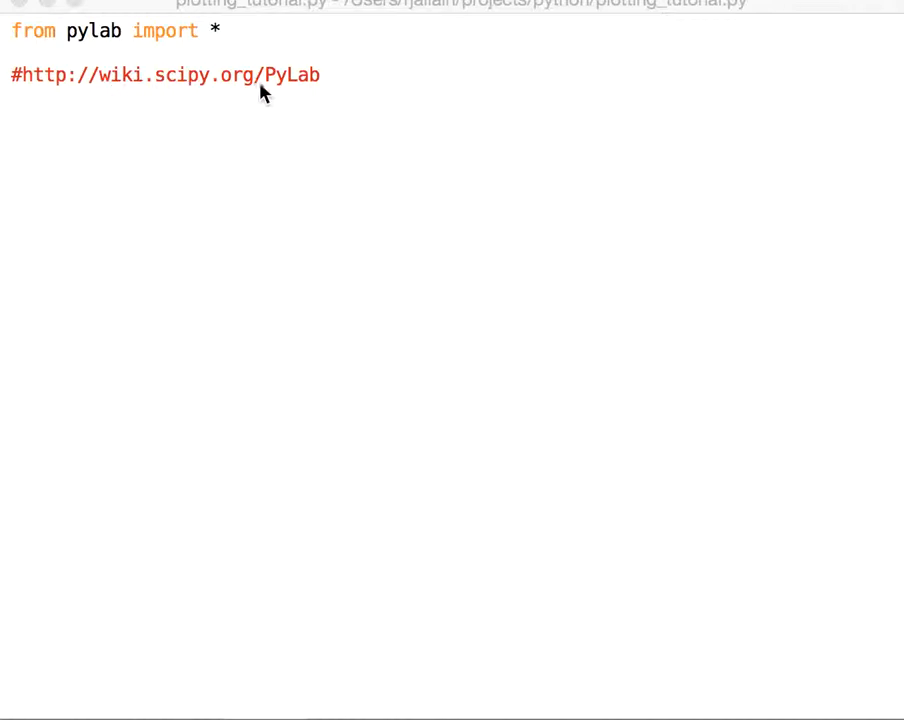
pyautogui.moveTo(283, 328)
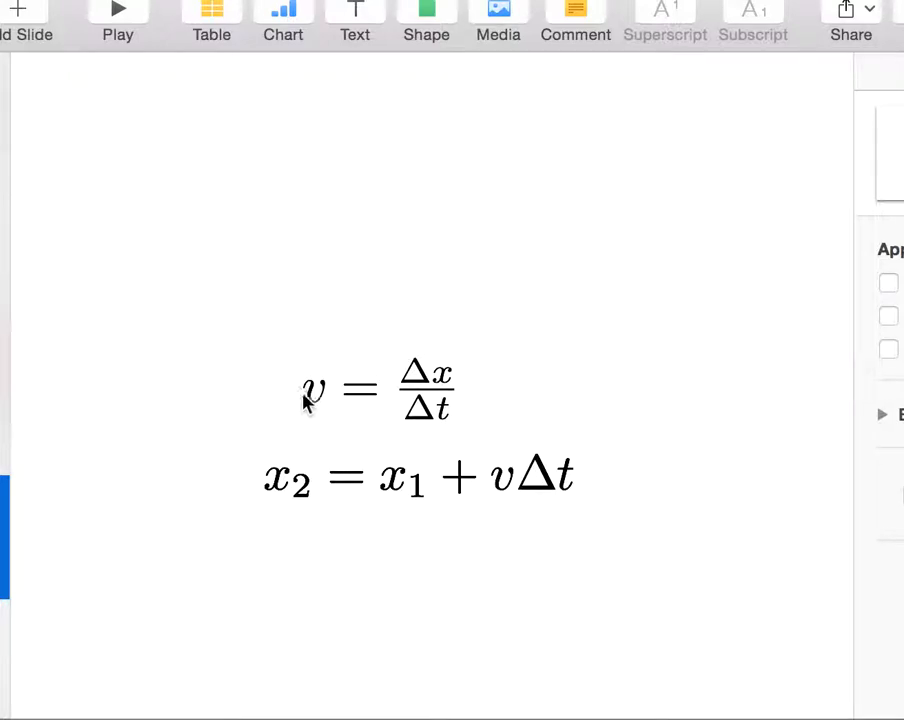
pyautogui.moveTo(360, 388)
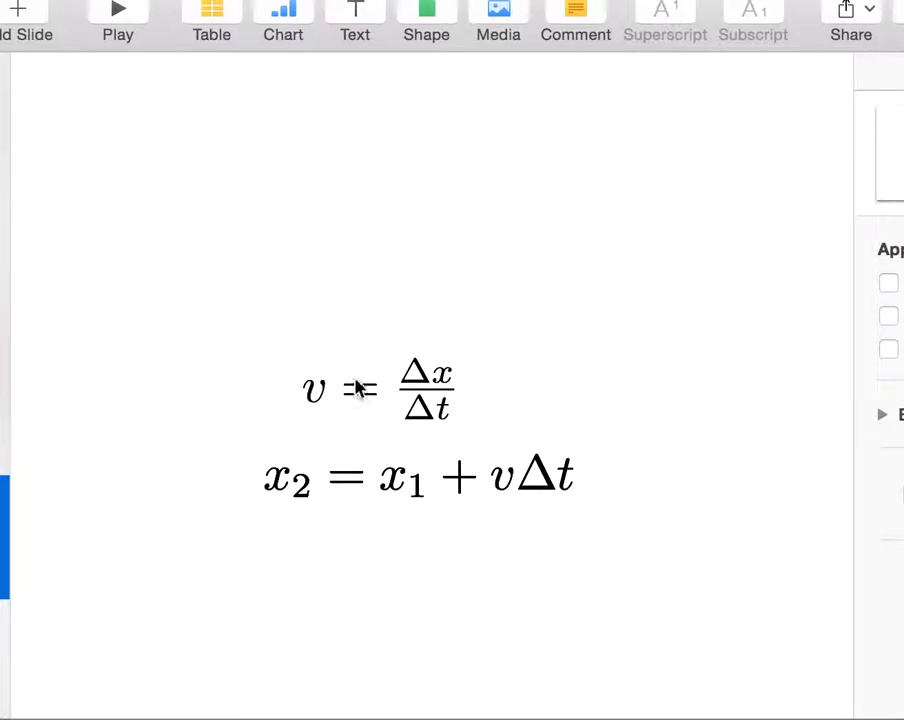
pyautogui.moveTo(323, 426)
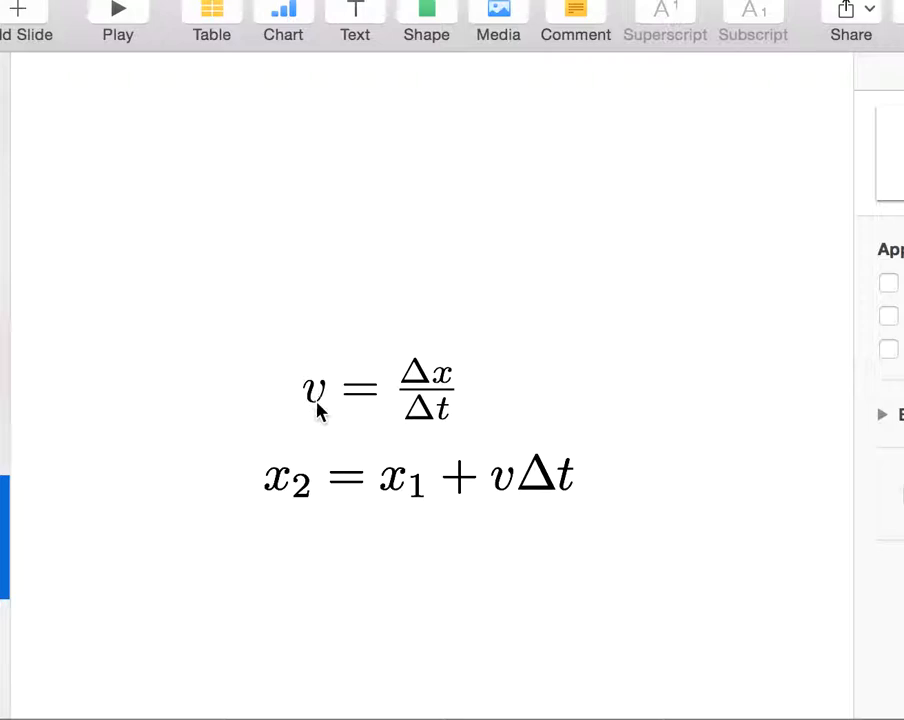
pyautogui.moveTo(422, 366)
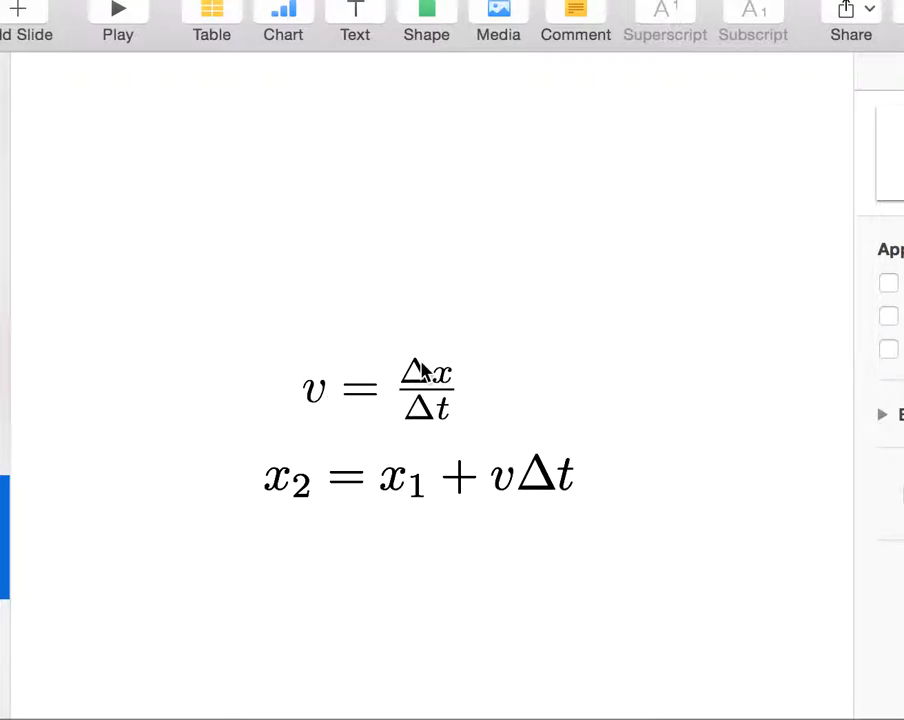
pyautogui.moveTo(431, 413)
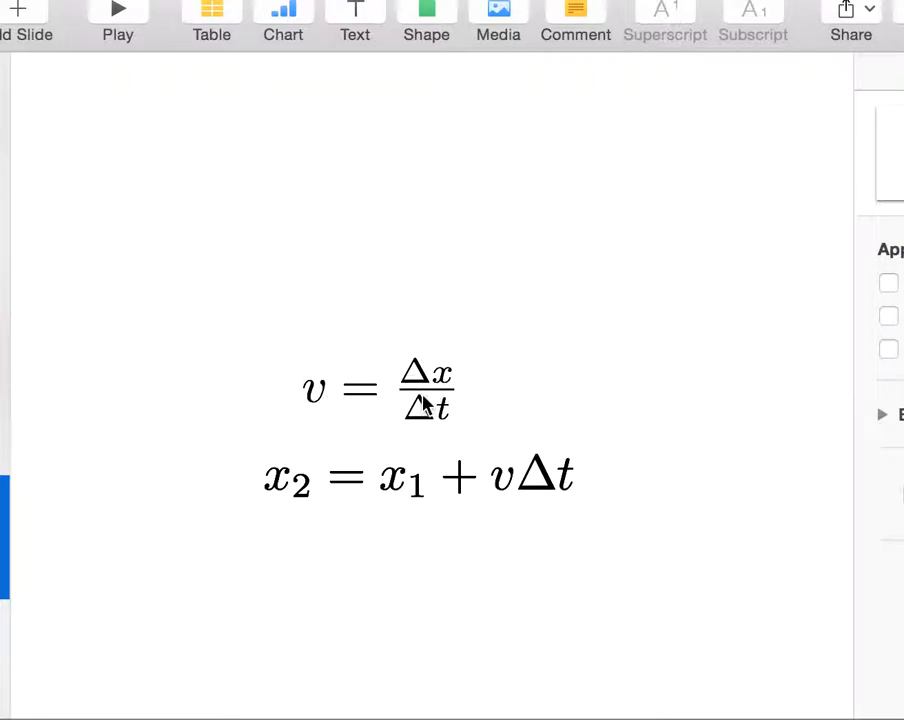
pyautogui.moveTo(415, 430)
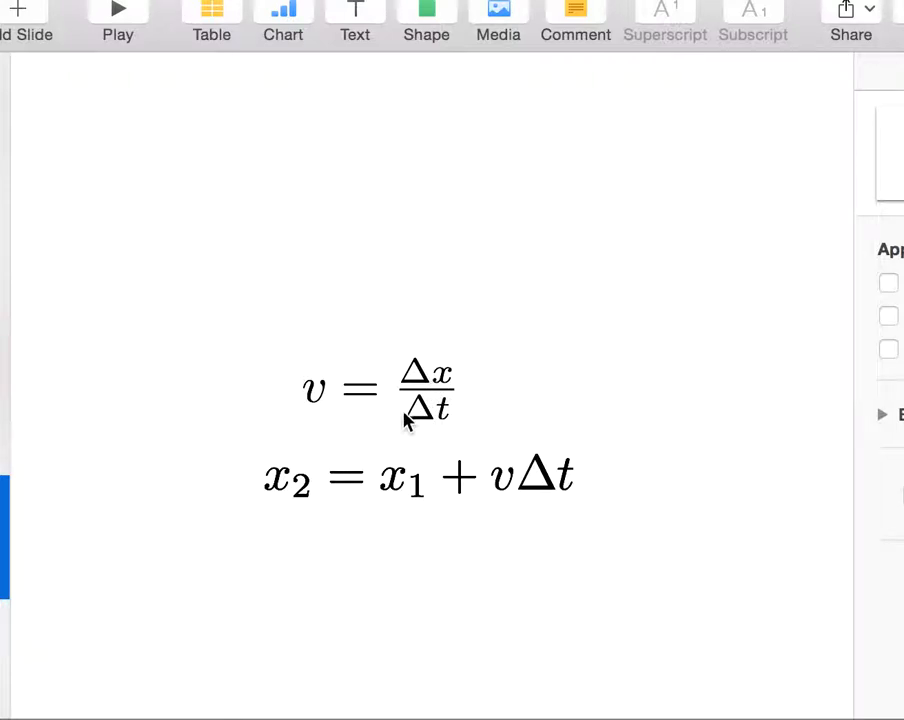
pyautogui.moveTo(436, 381)
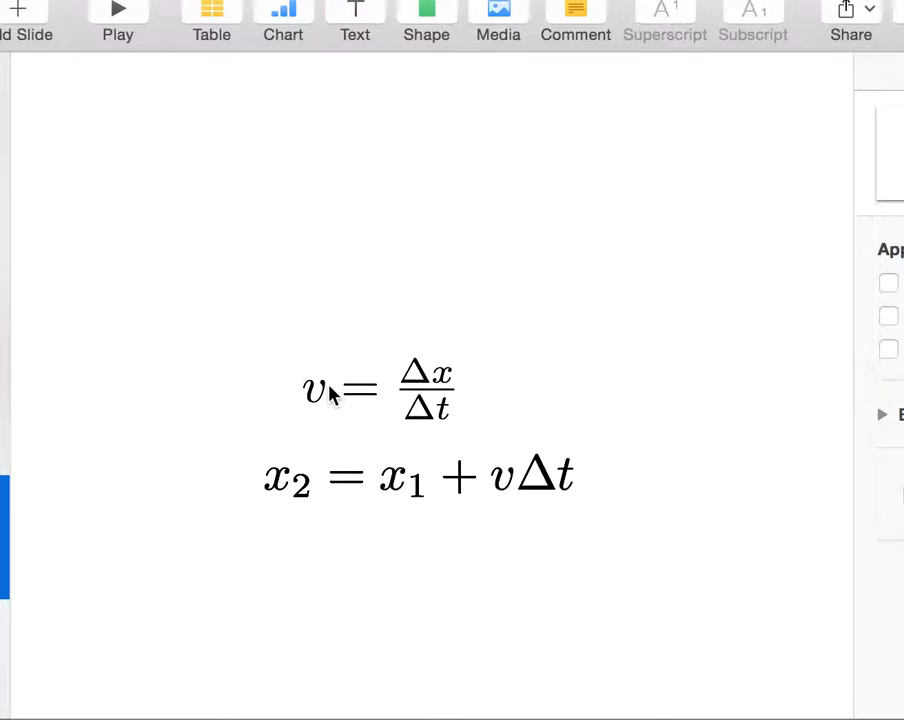
pyautogui.moveTo(323, 417)
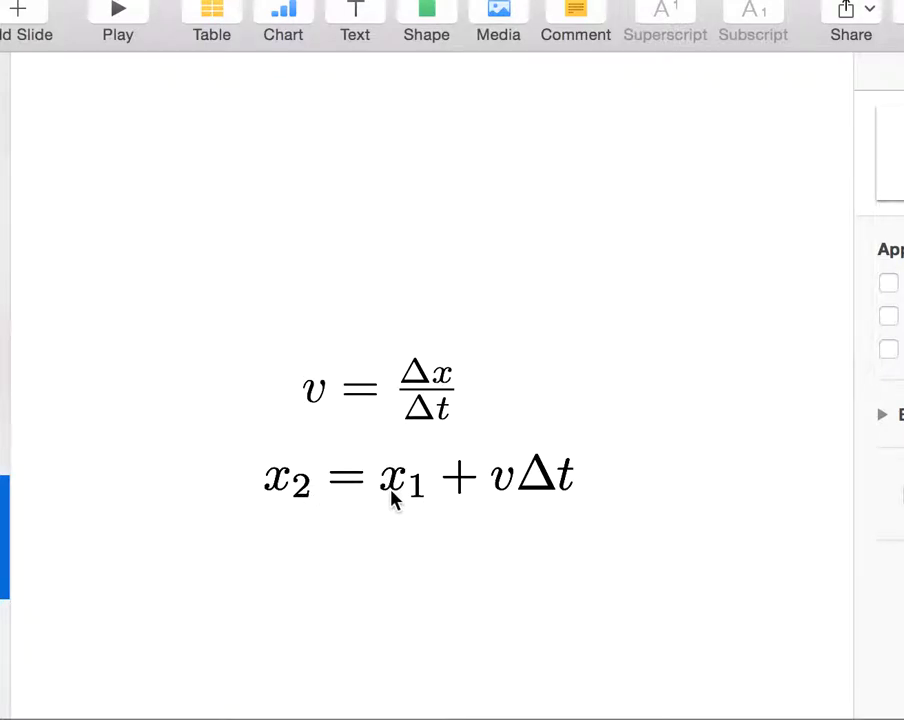
pyautogui.moveTo(578, 497)
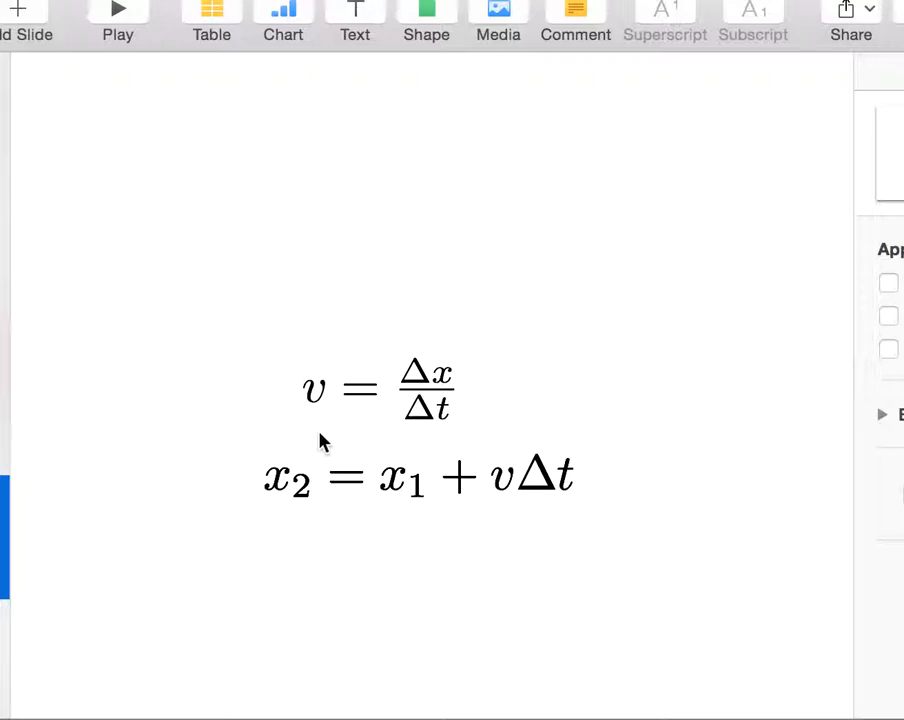
pyautogui.moveTo(356, 438)
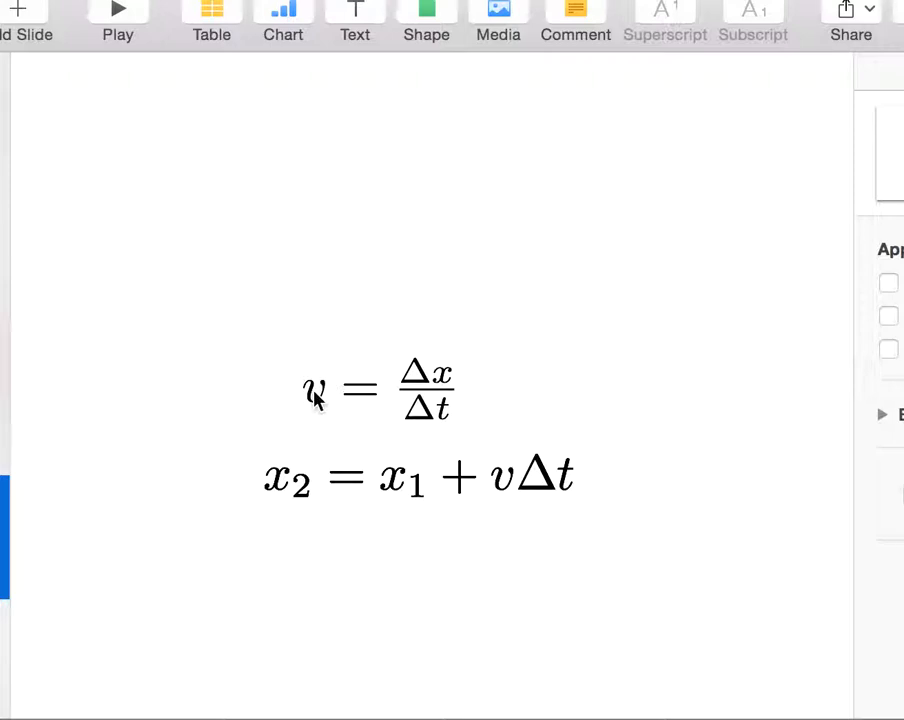
pyautogui.moveTo(451, 446)
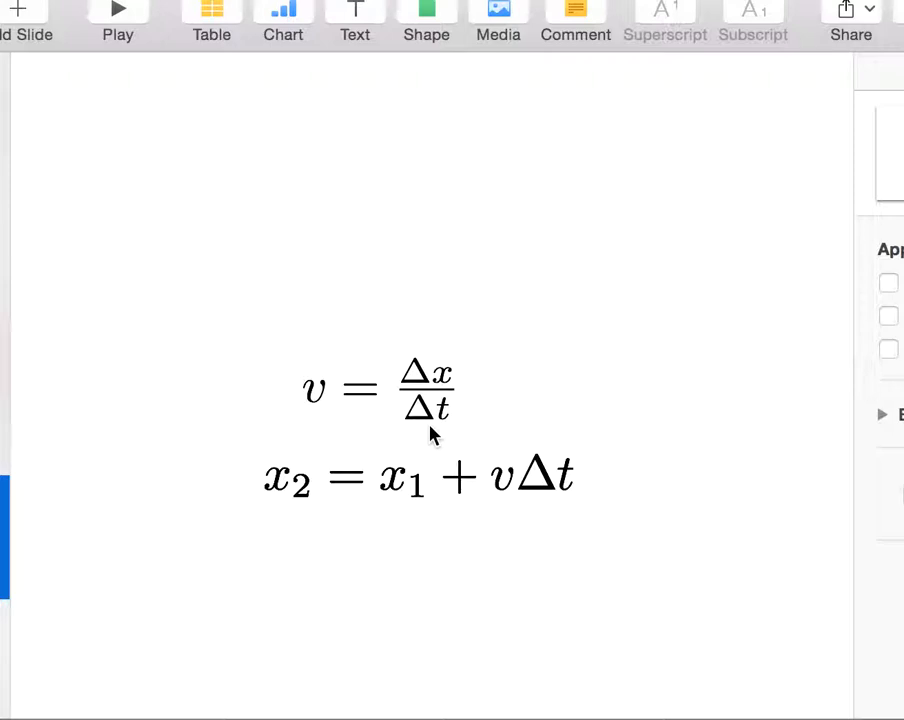
pyautogui.moveTo(340, 520)
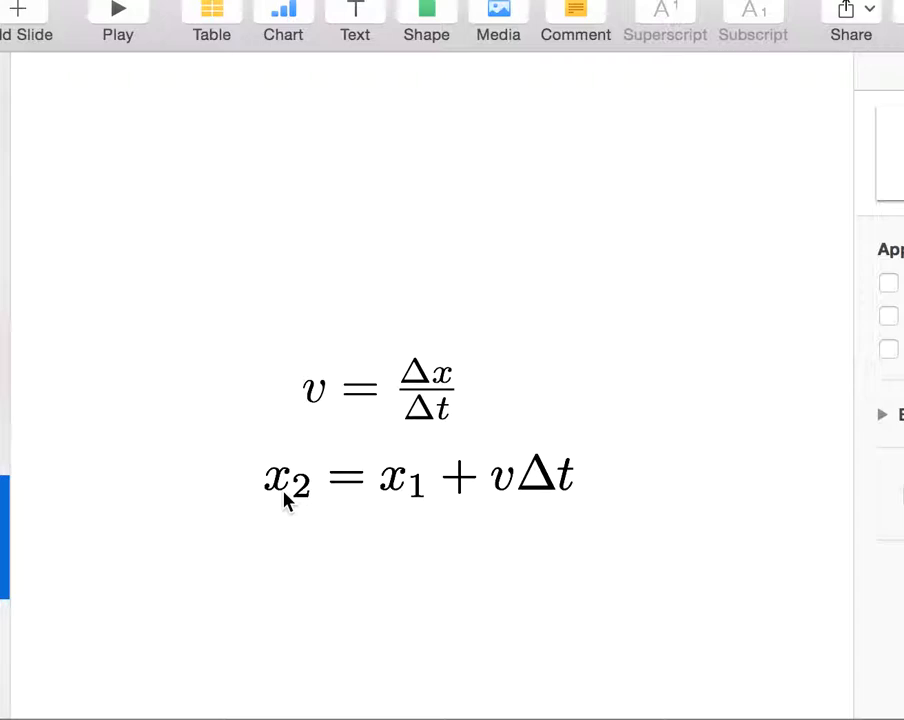
pyautogui.moveTo(498, 501)
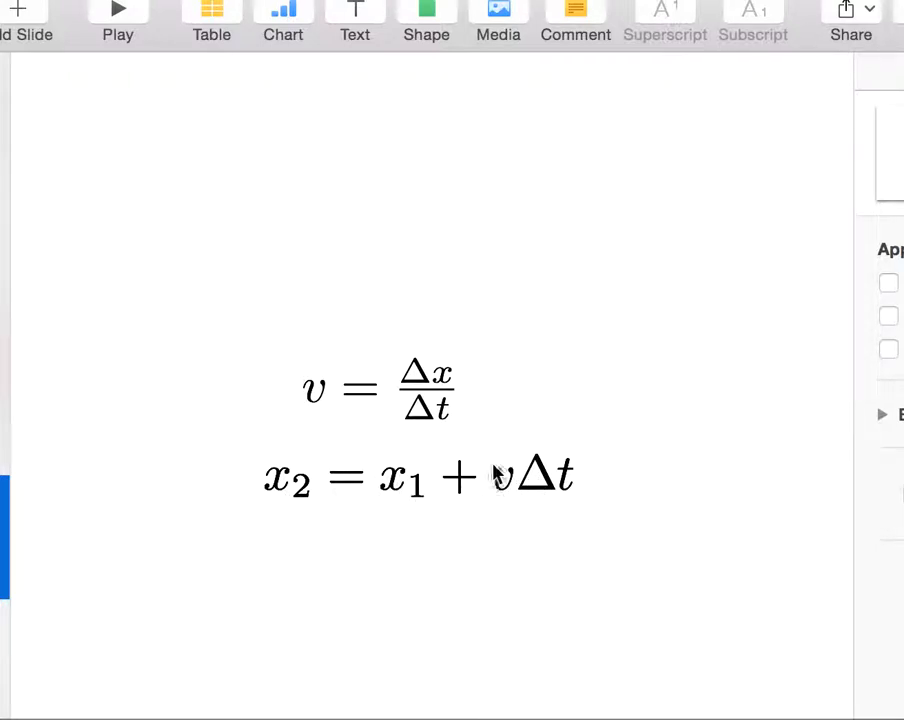
pyautogui.moveTo(548, 488)
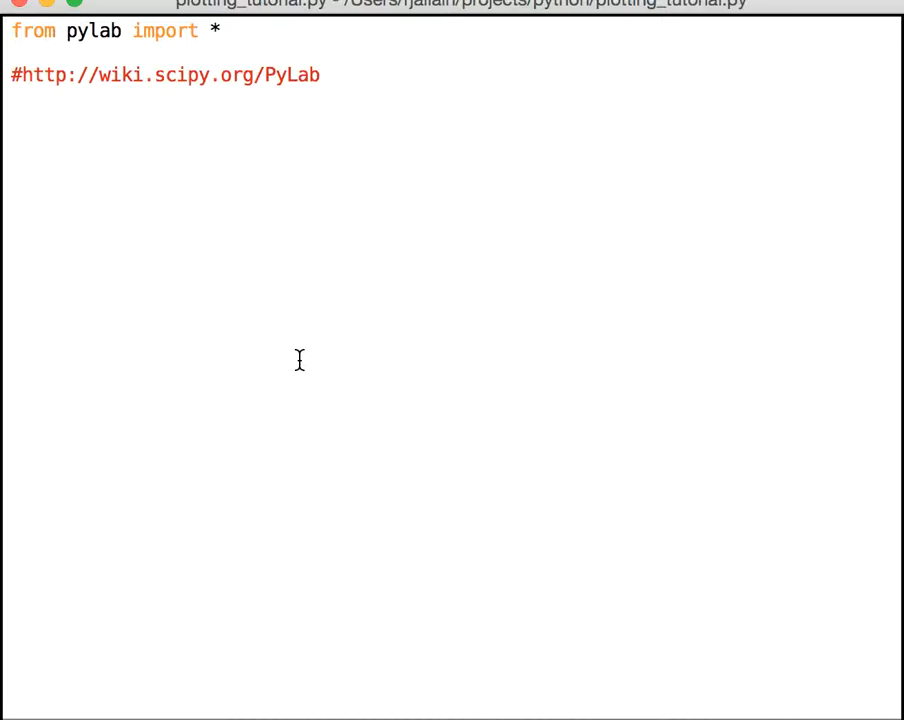
# Define g=9.8, v=4.3, y, dt=0.01 and empty yp and tp lists.
pyautogui.write('g=9')
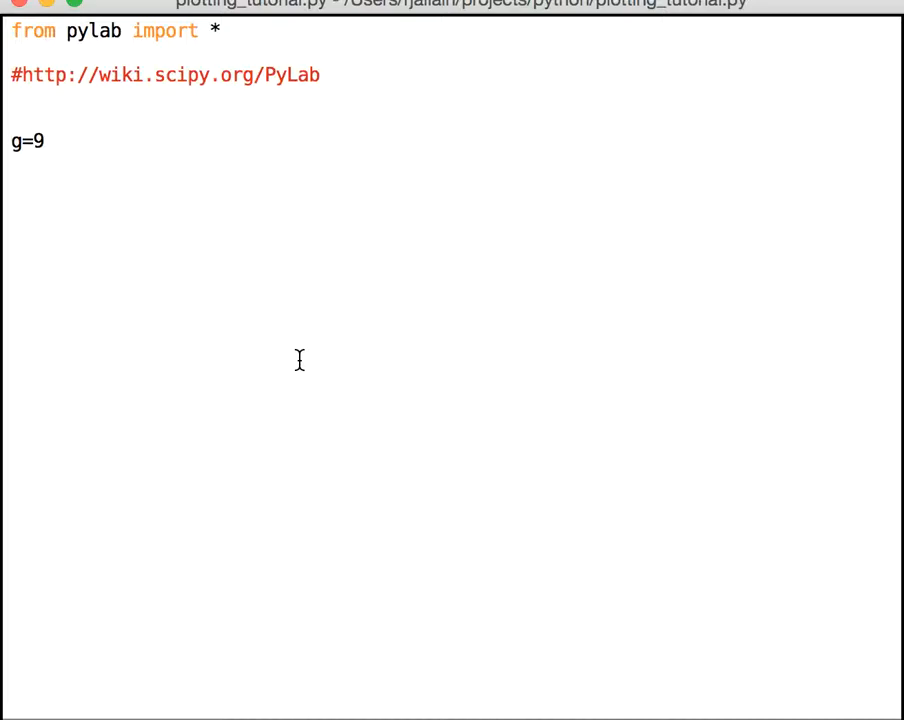
pyautogui.write('.8')
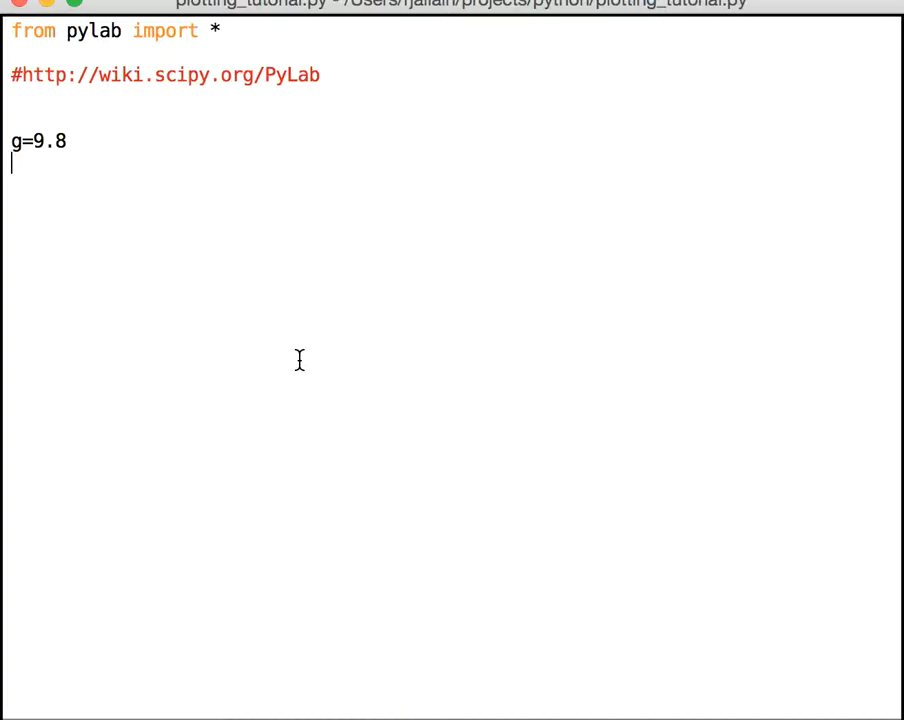
pyautogui.write('v=')
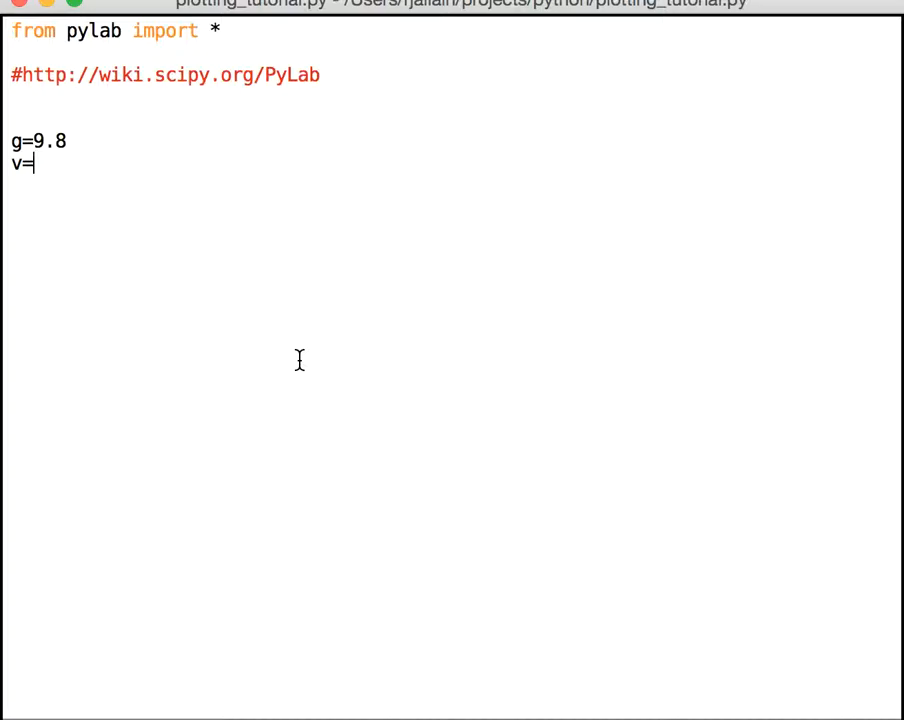
pyautogui.write('4.3')
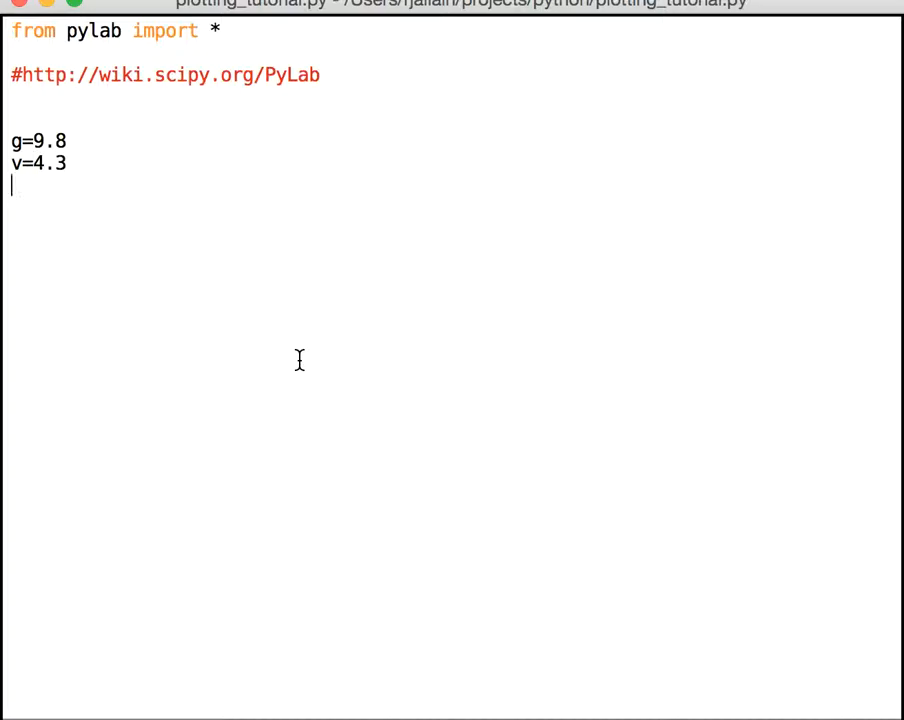
pyautogui.write('y=0')
pyautogui.write('t=0')
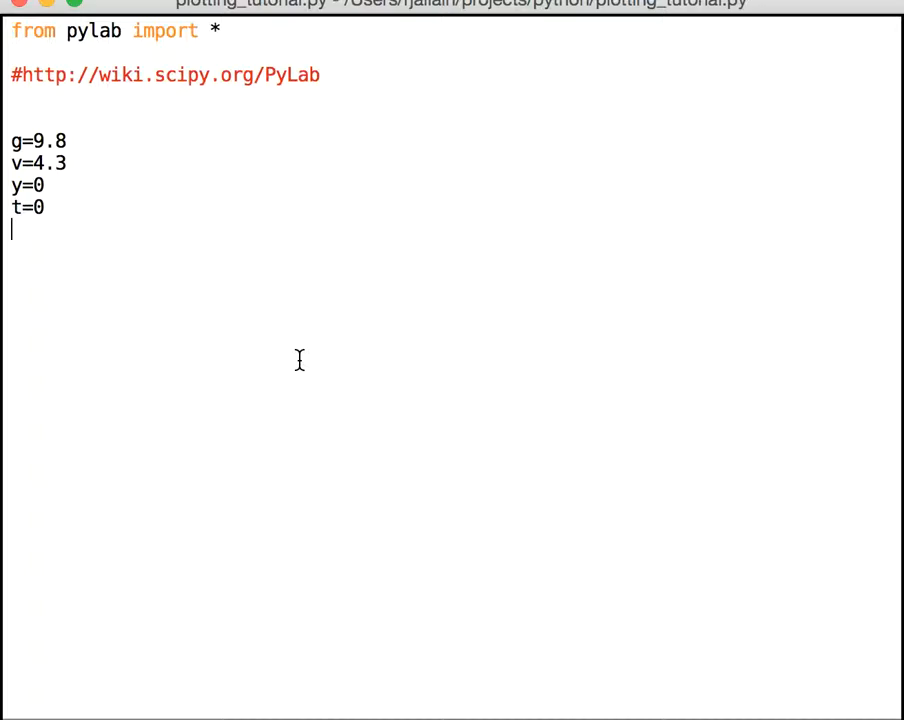
pyautogui.write('dt=0')
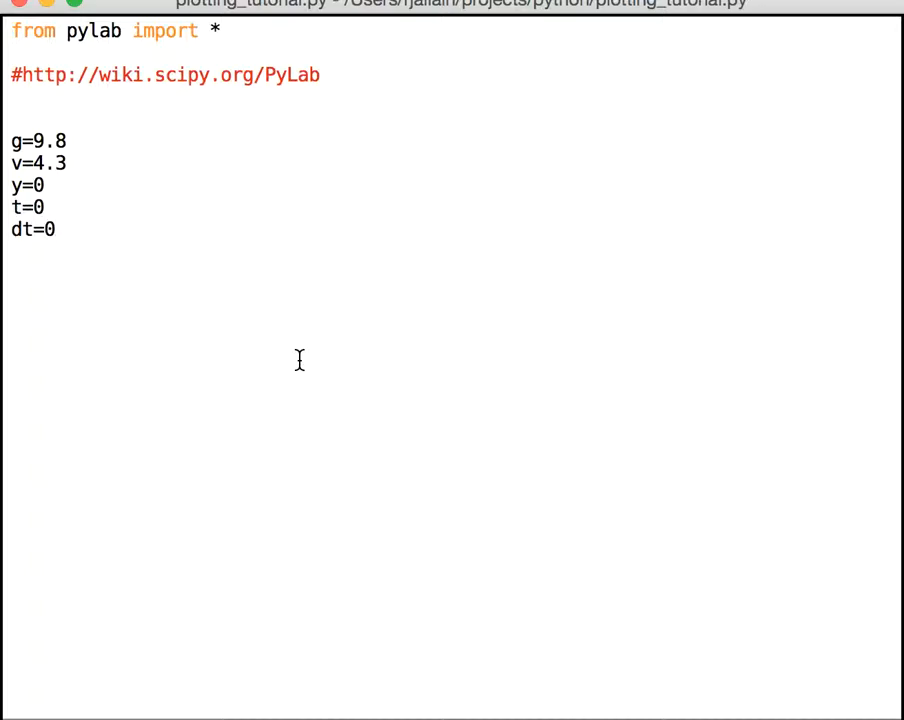
pyautogui.write('.01')
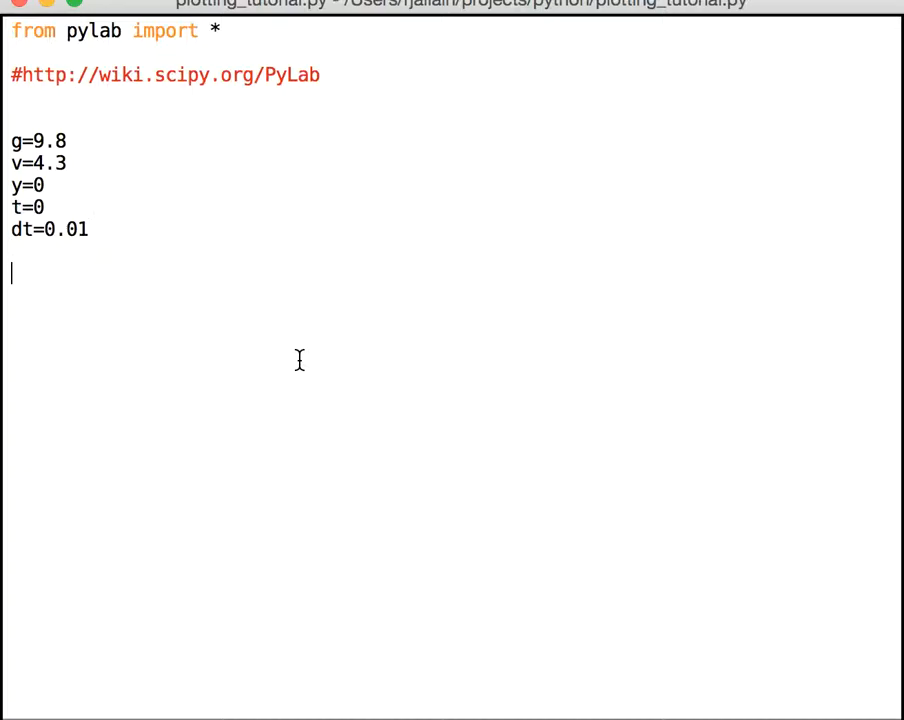
pyautogui.write('yp=[')
pyautogui.click(452, 295)
pyautogui.write('t')
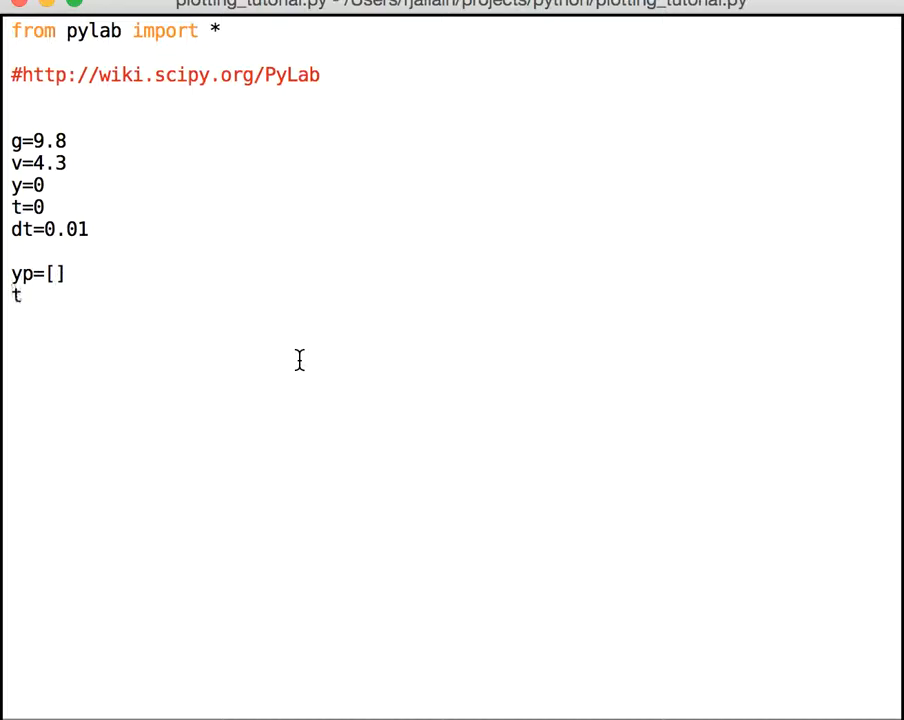
pyautogui.write('p=[]')
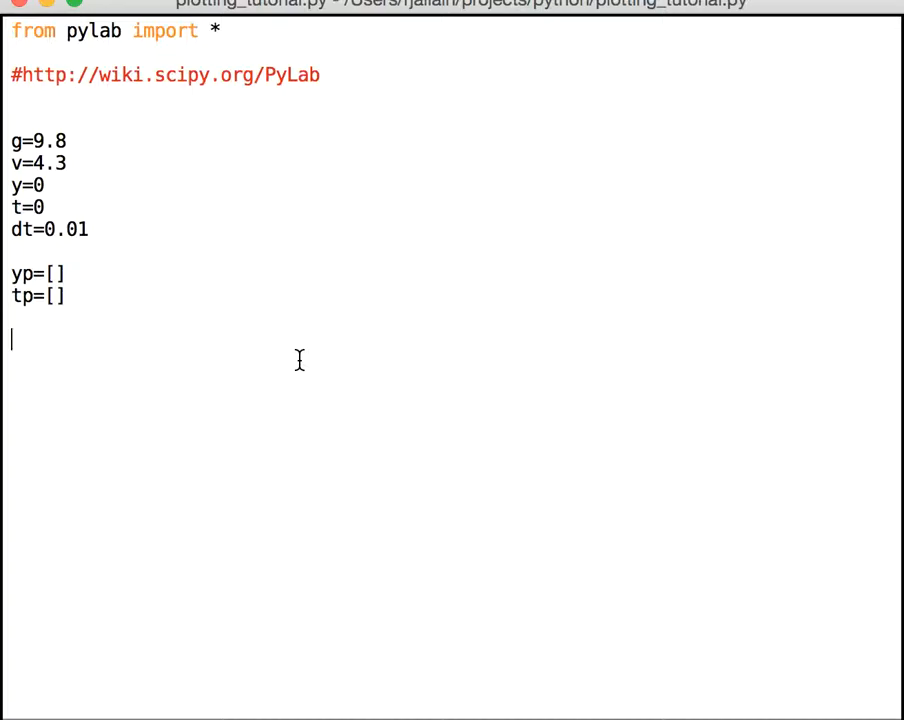
# Write a while y>=0 loop that updates v=v-g*dt and y=y+v*dt.
pyautogui.write('wh')
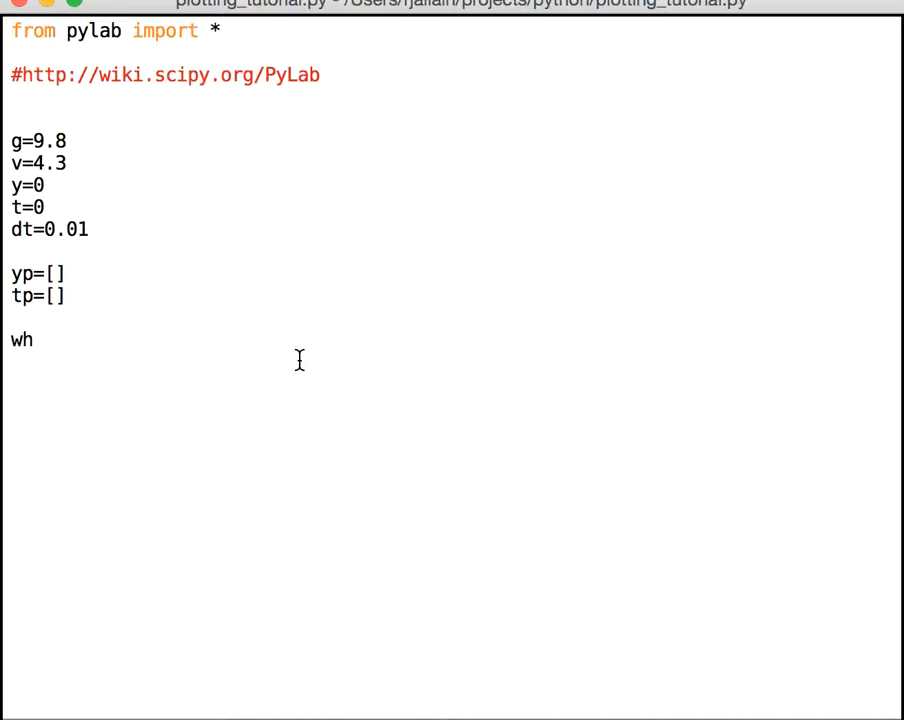
pyautogui.write('ile y')
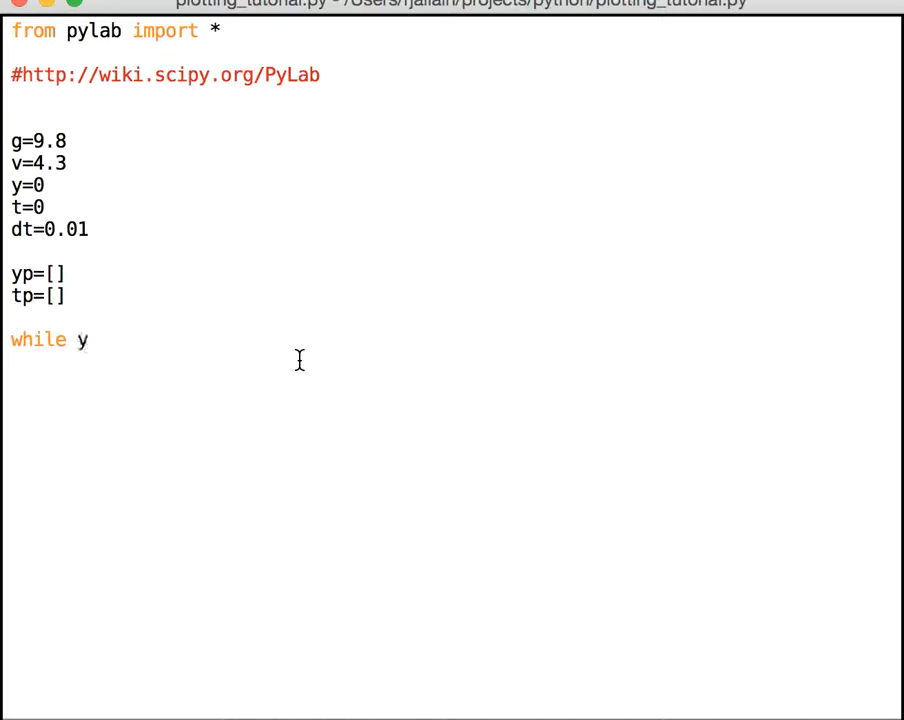
pyautogui.write('>=0')
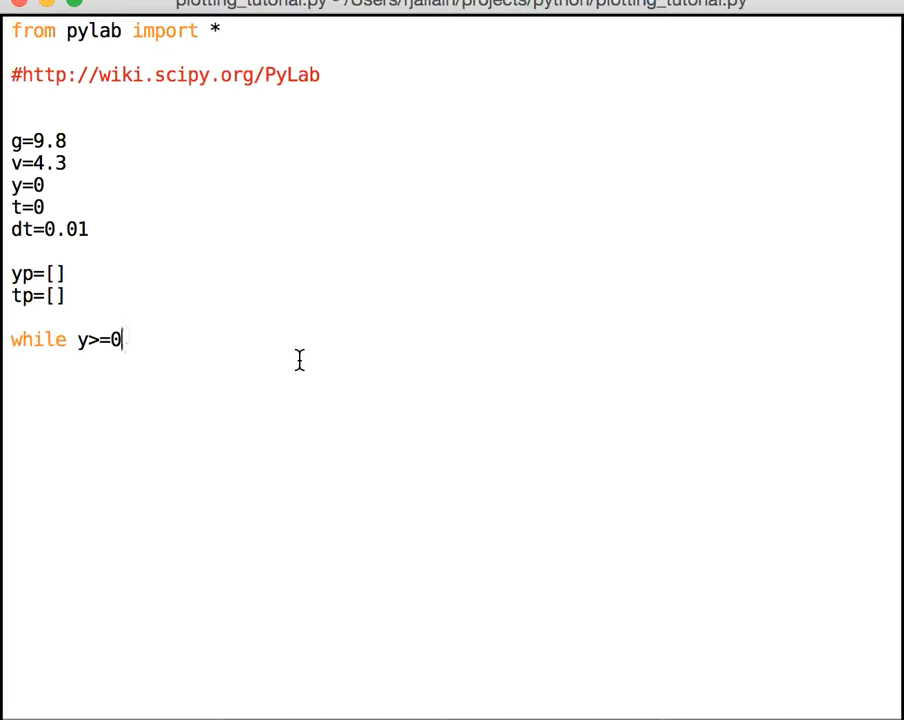
pyautogui.write(':')
pyautogui.write('v=v')
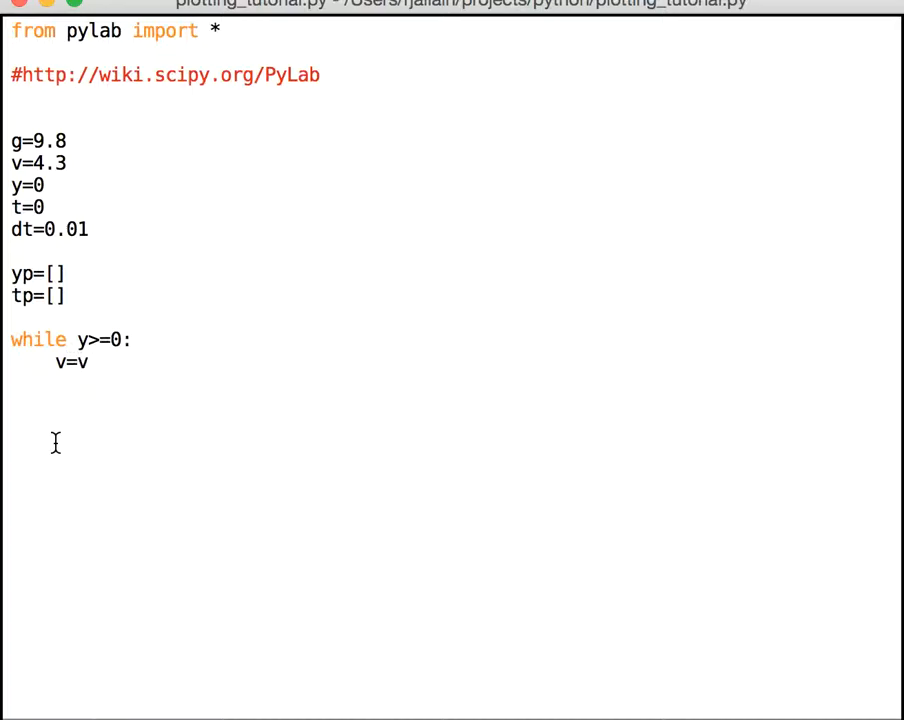
pyautogui.write('-g*dt')
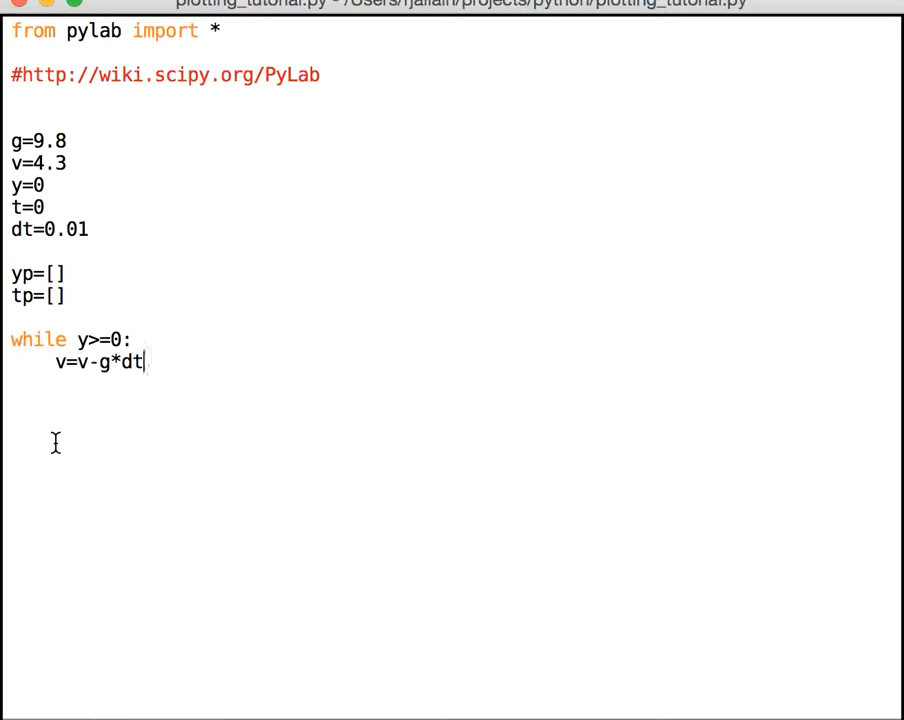
pyautogui.moveTo(165, 365)
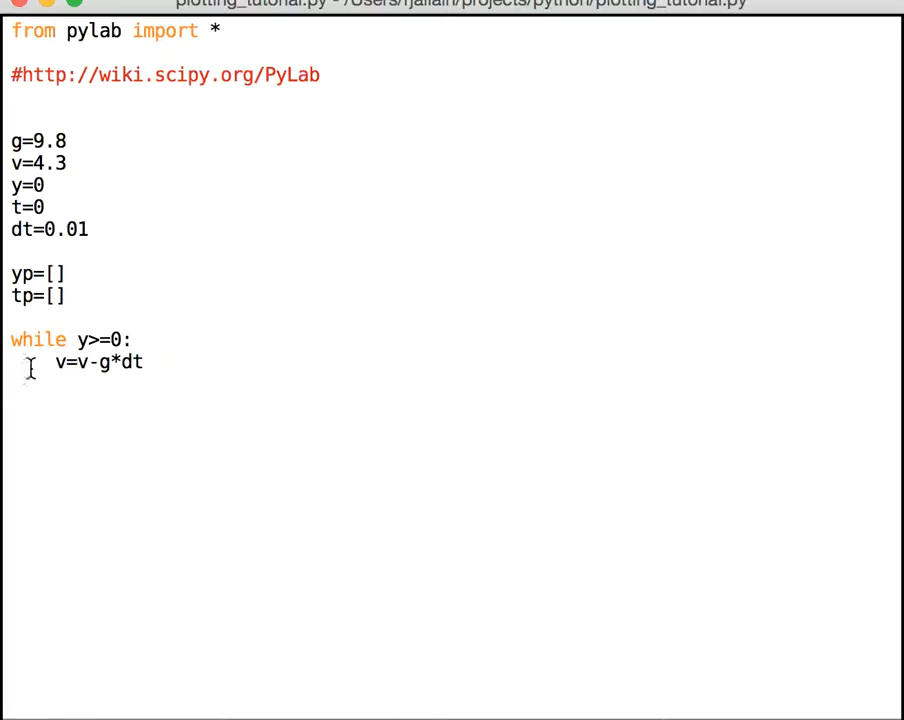
pyautogui.click(145, 362)
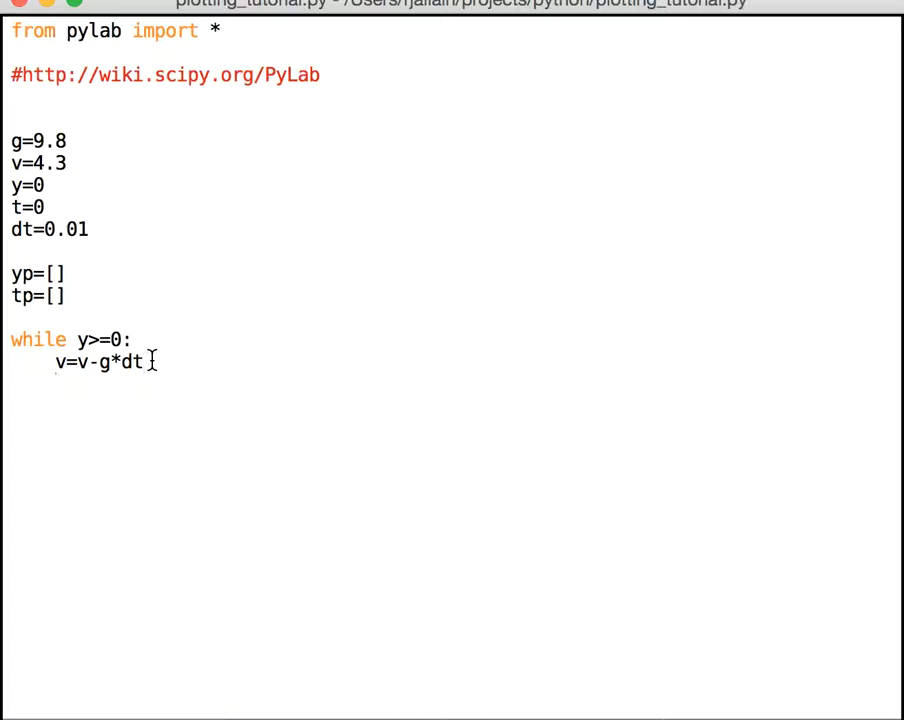
pyautogui.write('y=')
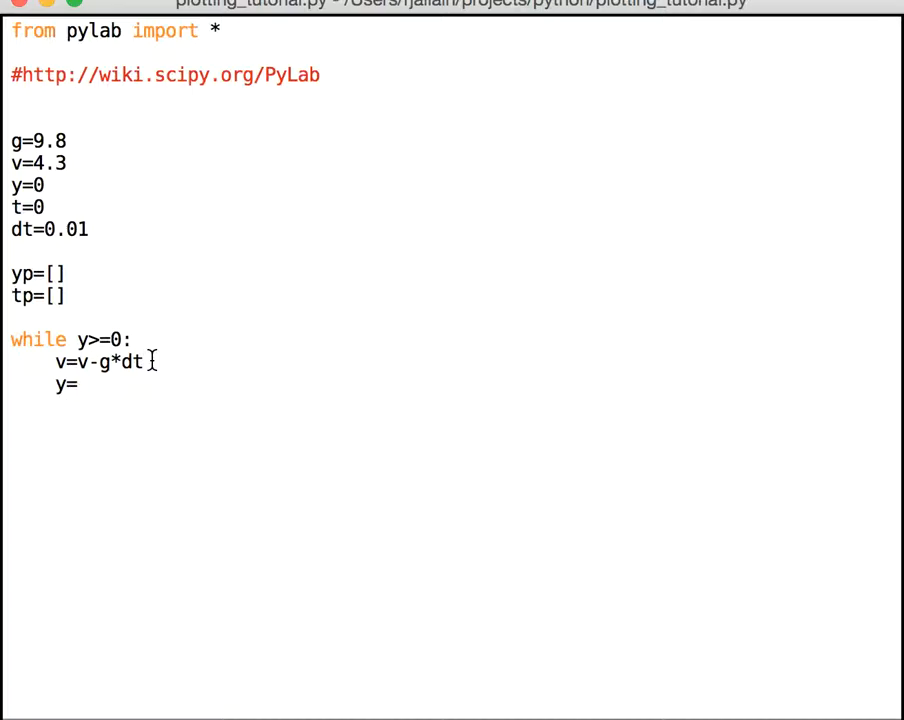
pyautogui.write('y+v')
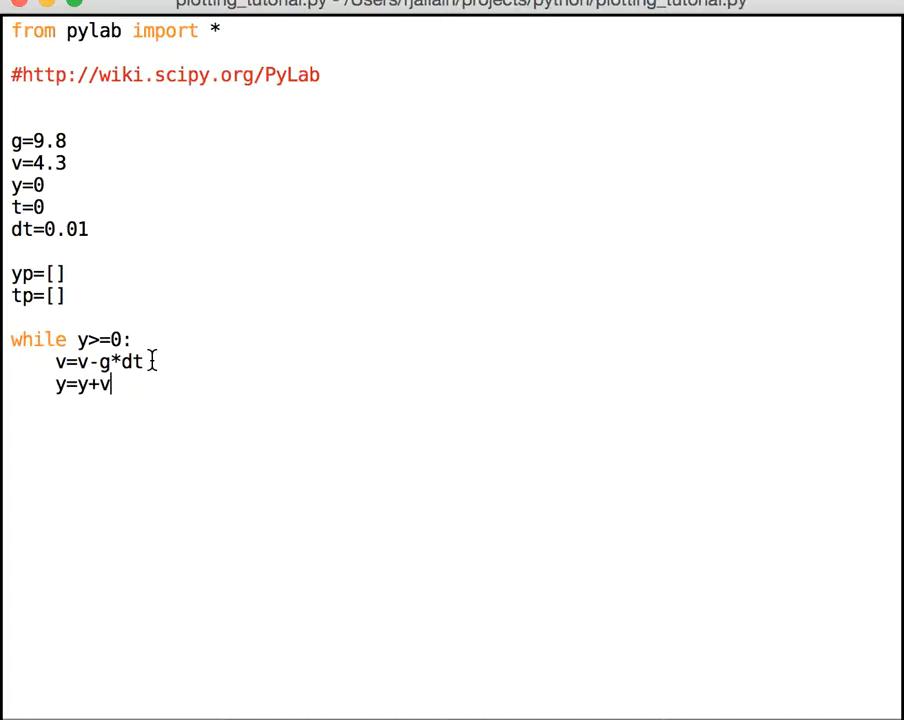
pyautogui.write('*dt')
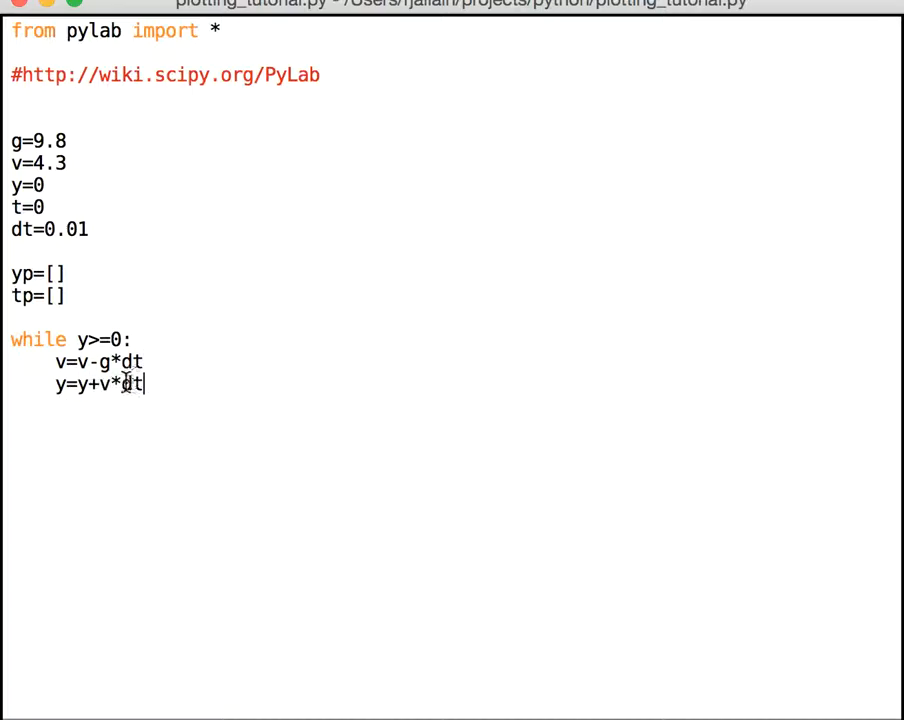
pyautogui.moveTo(113, 387)
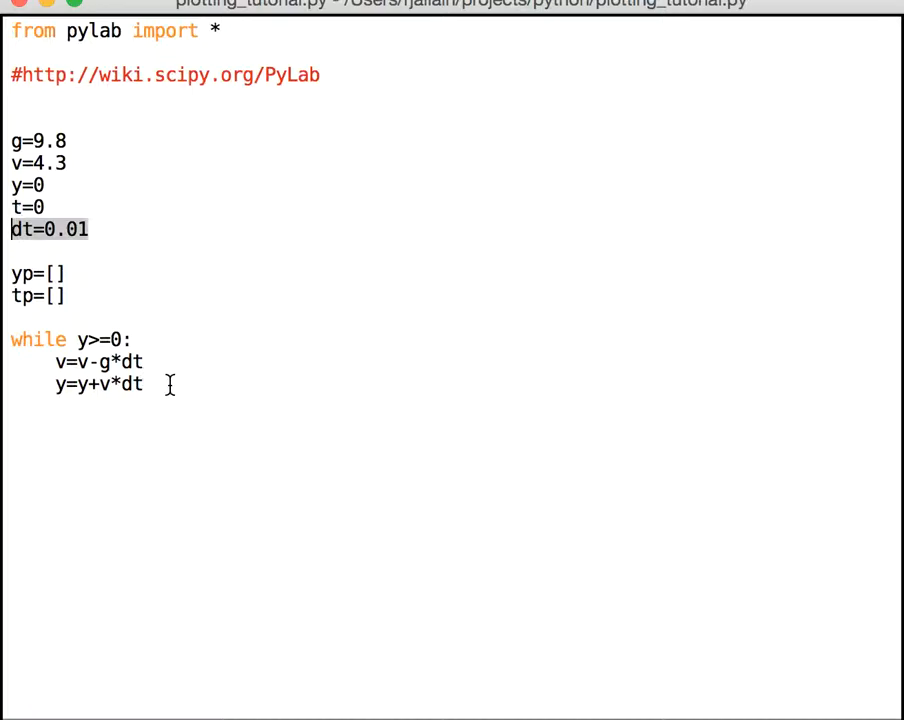
# Add t=t+dt, yp=yp+[y] and tp=tp+[t] to the loop body.
pyautogui.click(165, 385)
pyautogui.write('t')
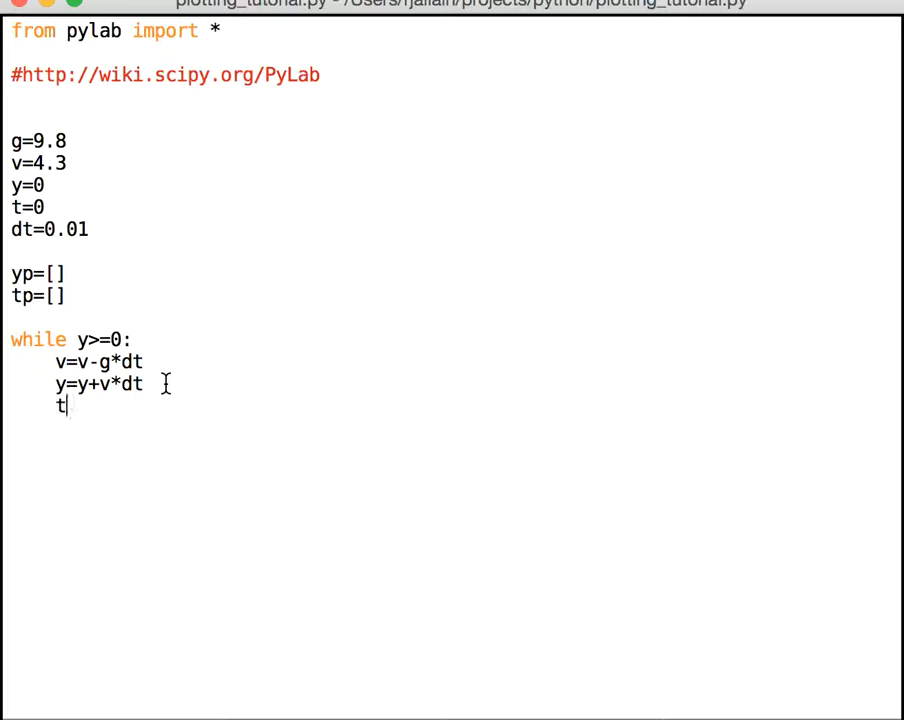
pyautogui.write('=t+dt')
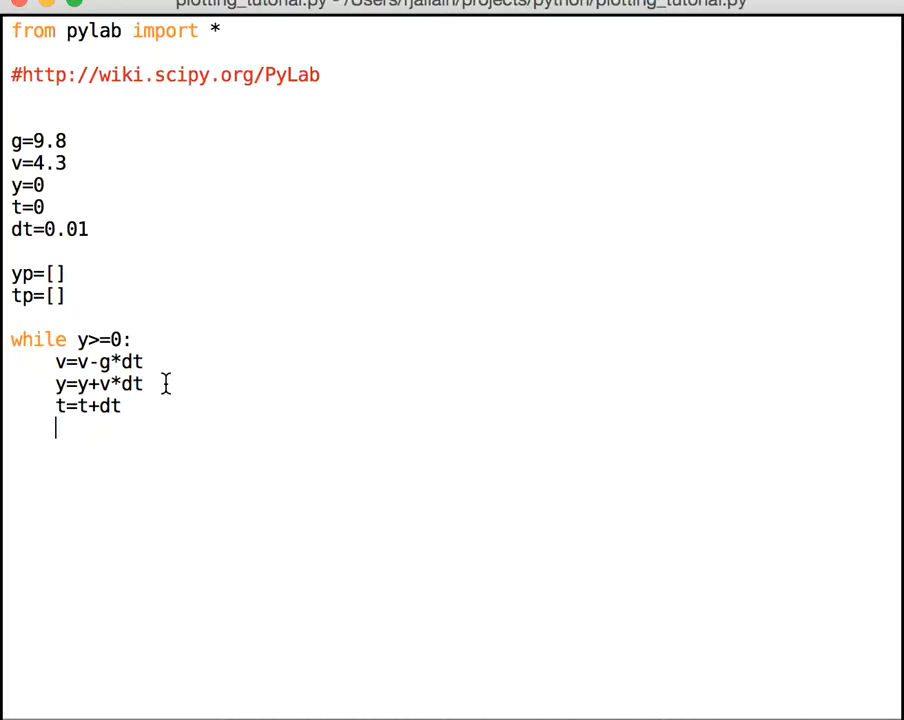
pyautogui.write('yp=')
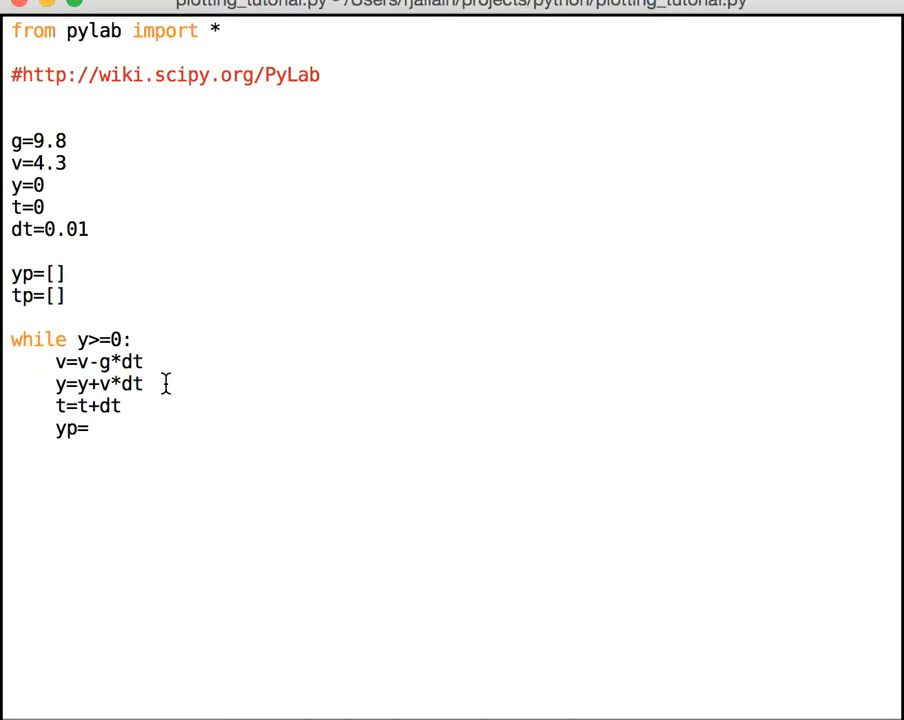
pyautogui.write('yp+[')
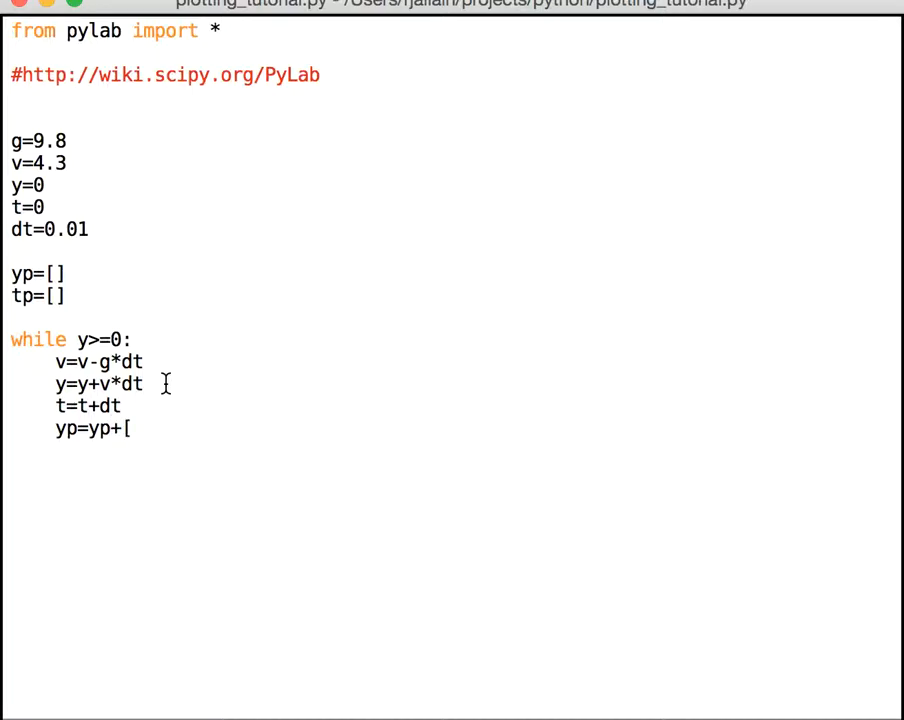
pyautogui.write('y]')
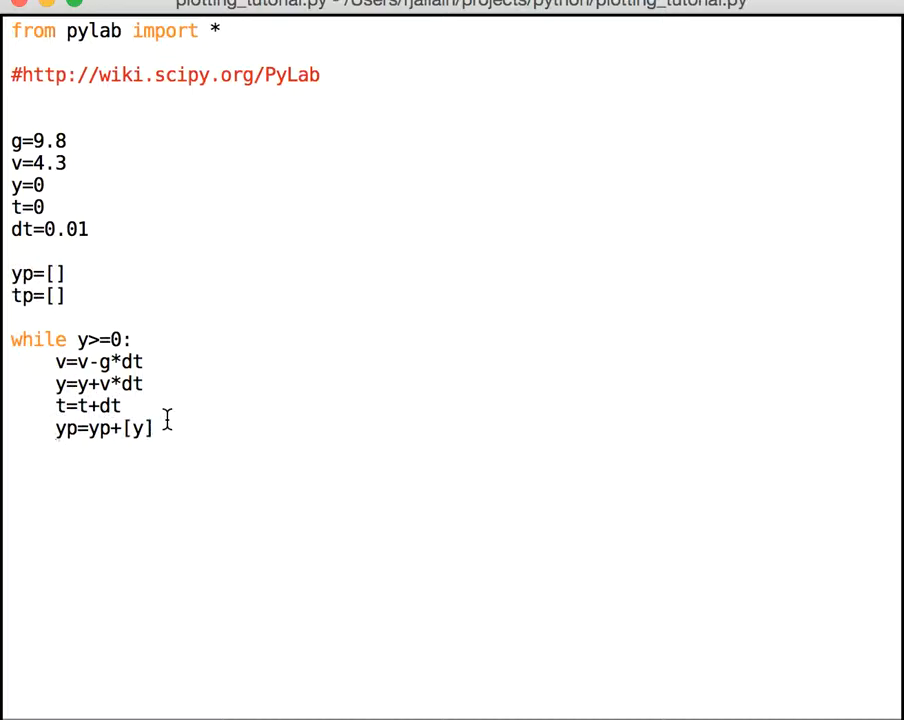
pyautogui.write('tp=tp')
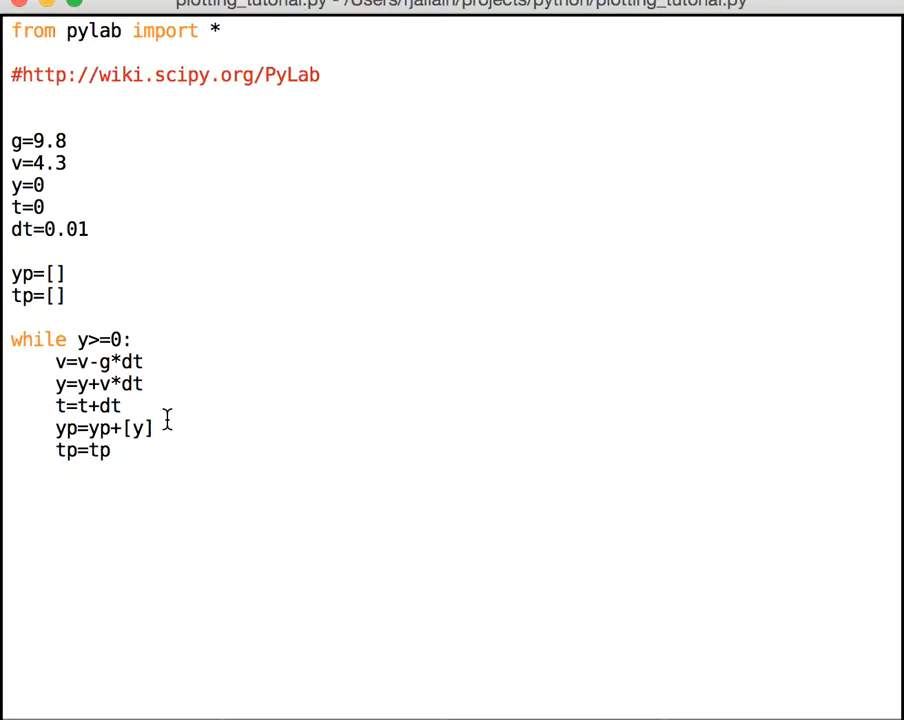
pyautogui.write('+')
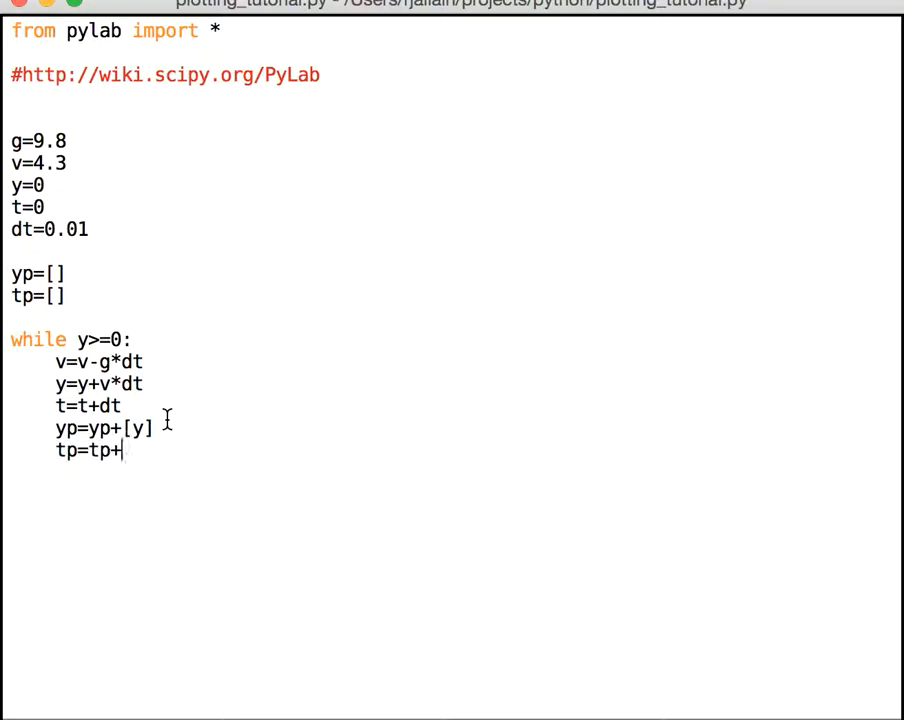
pyautogui.write('[t]')
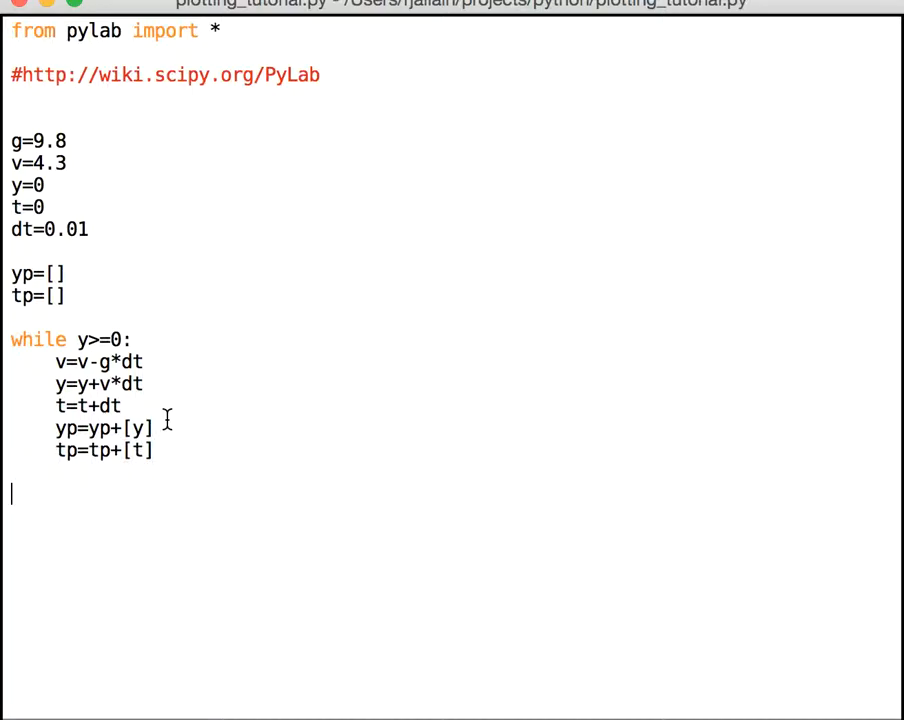
# Below the loop, add plot(tp,yp) followed by show().
pyautogui.write('plot(')
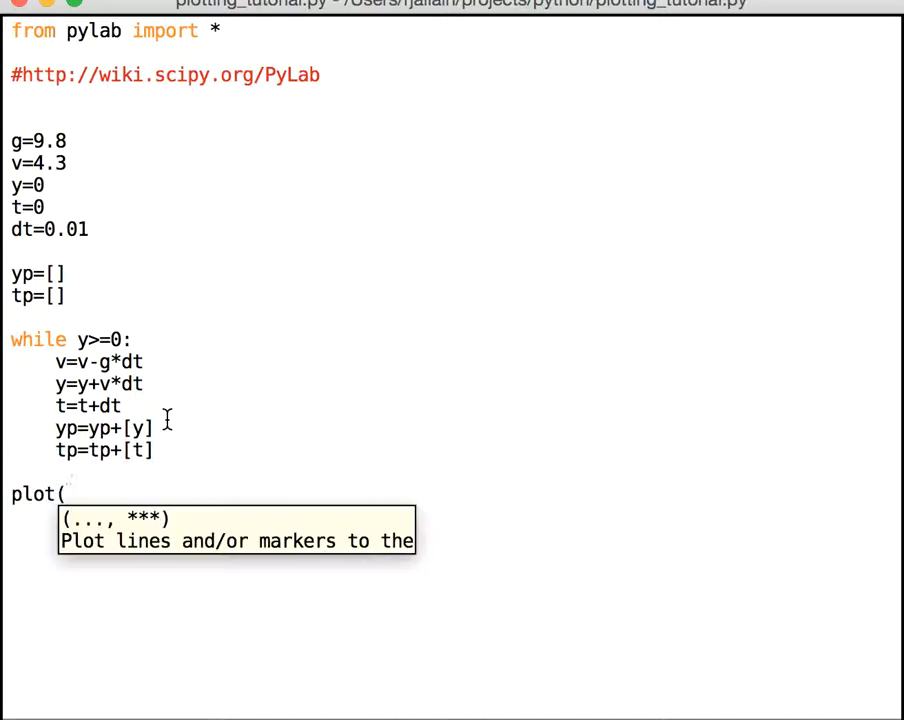
pyautogui.write('tp,')
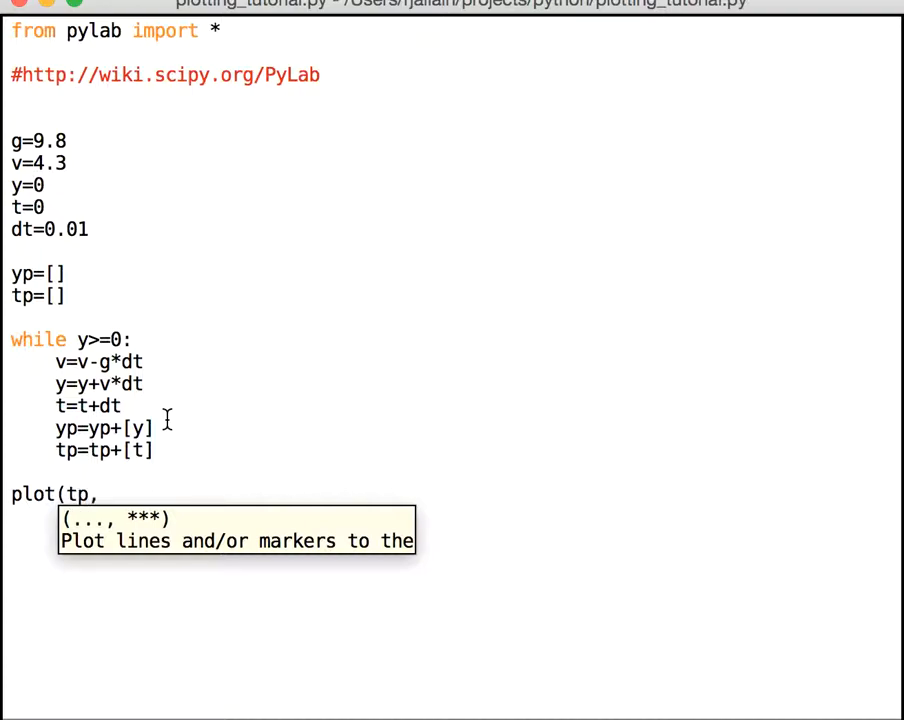
pyautogui.write('yp)')
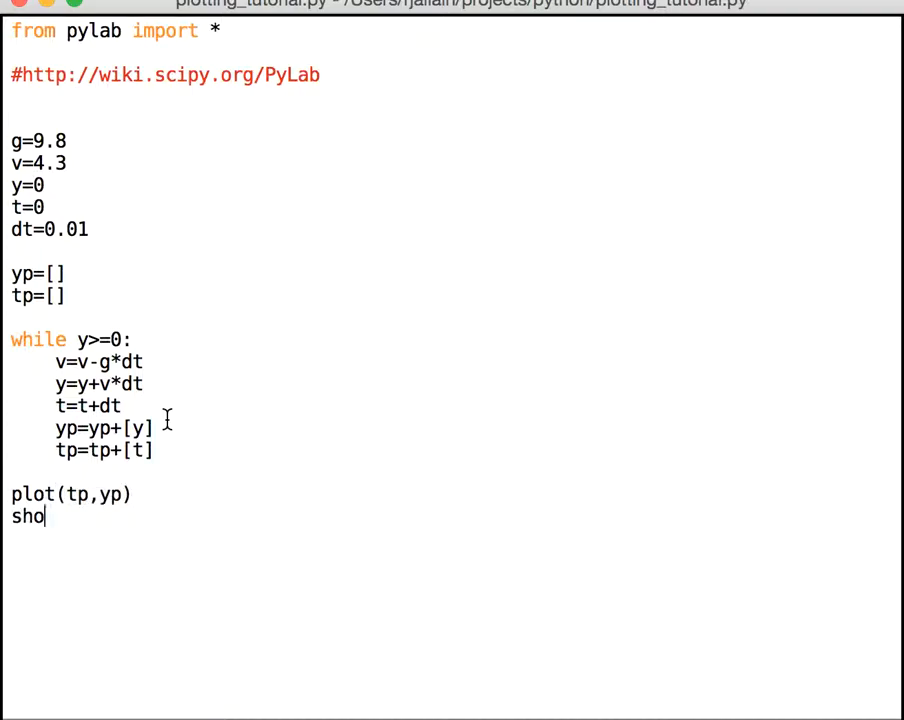
pyautogui.write('w()')
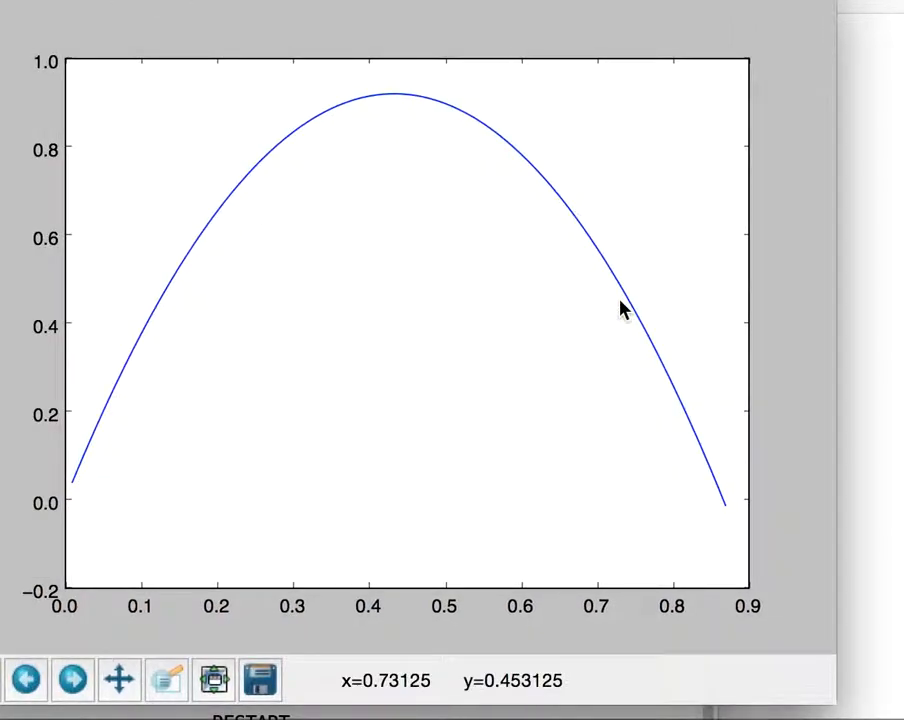
pyautogui.moveTo(286, 120)
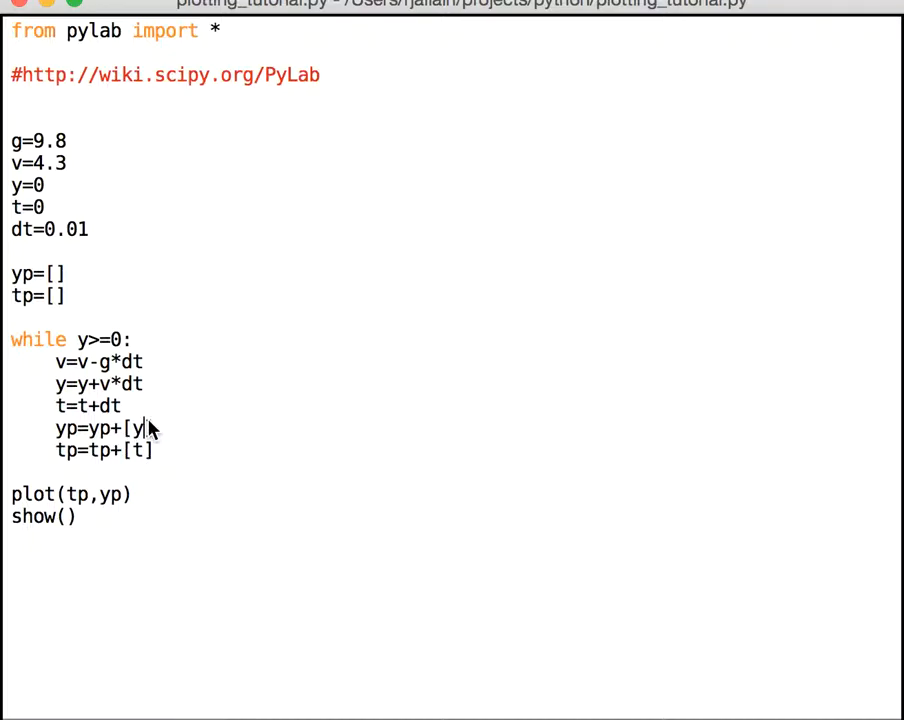
# Change yp=yp+[y] to yp=yp+[v] so velocity is recorded.
pyautogui.write('v')
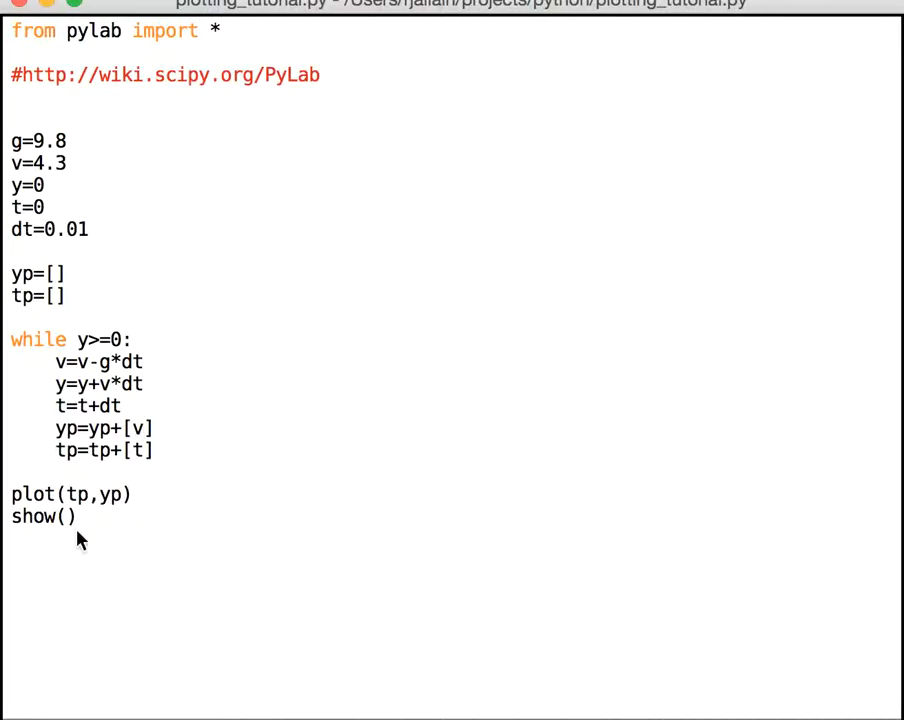
pyautogui.moveTo(143, 414)
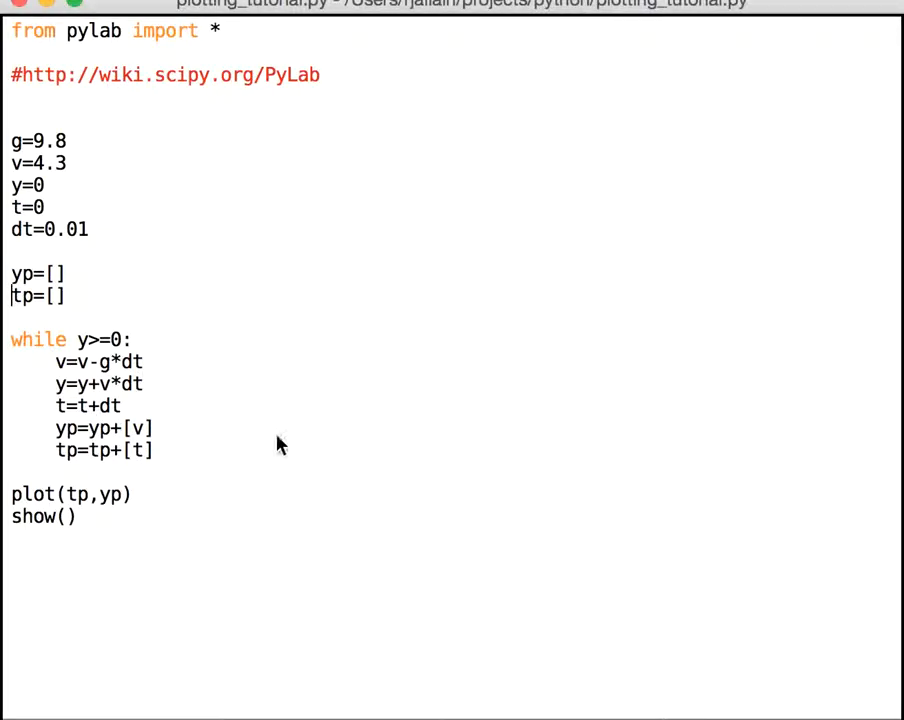
pyautogui.moveTo(238, 293)
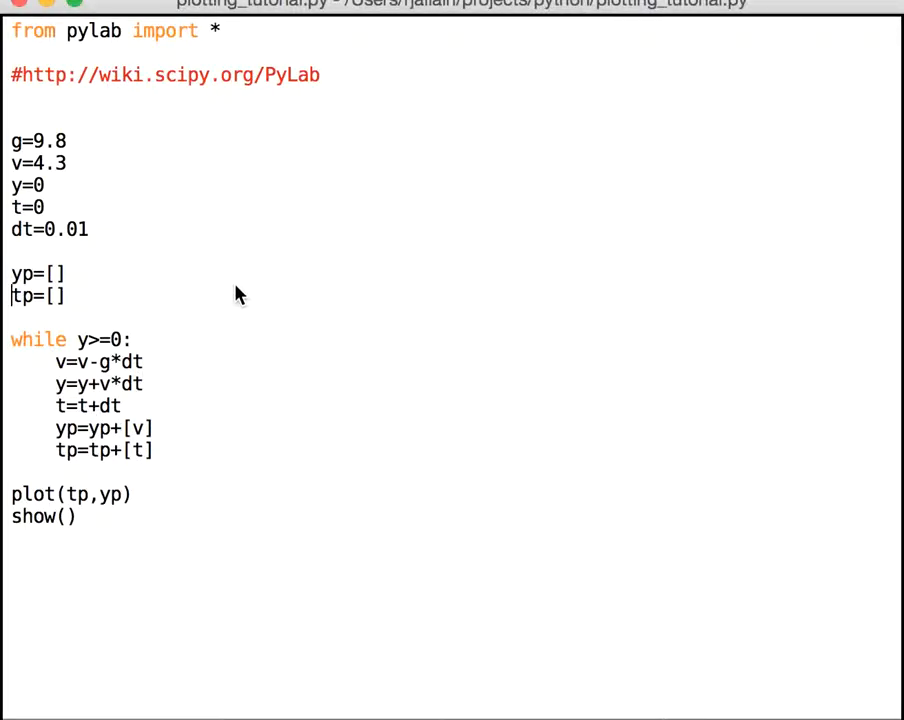